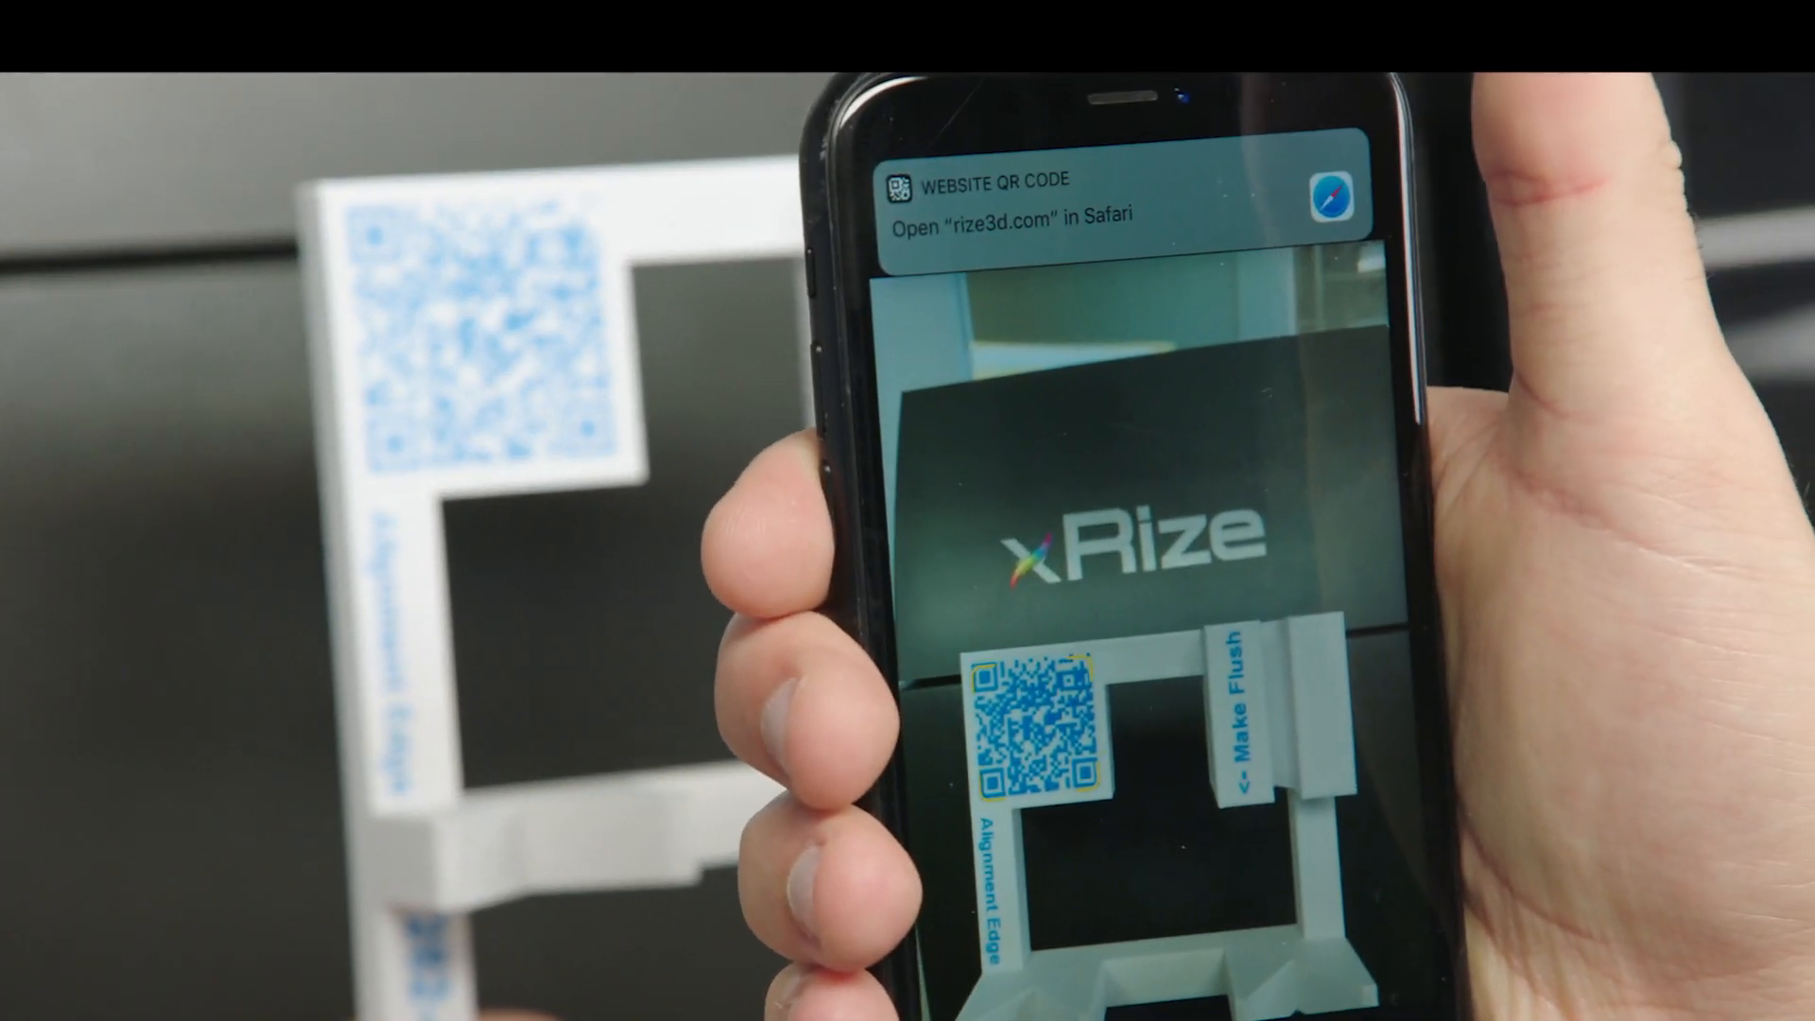
# - Open the scanned QR link in Safari and scroll the rize3d.com HMS Industries case study
pyautogui.click(1129, 196)
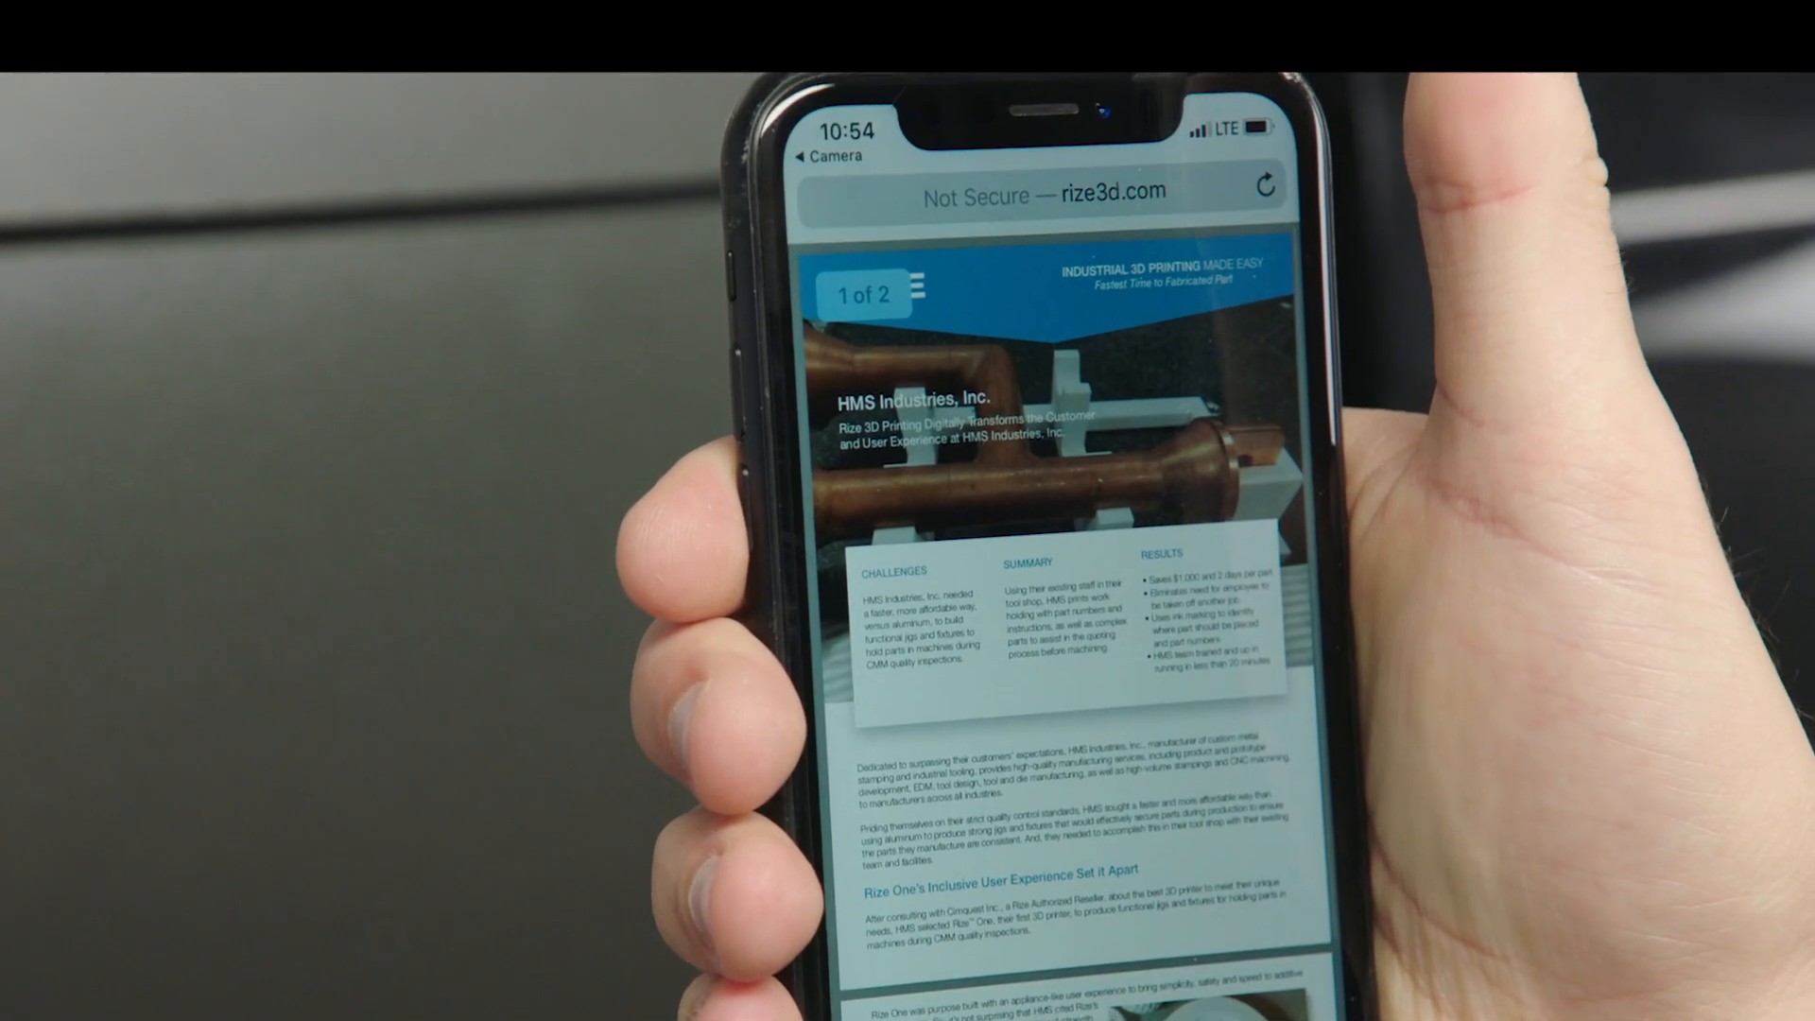
pyautogui.scroll(-3)
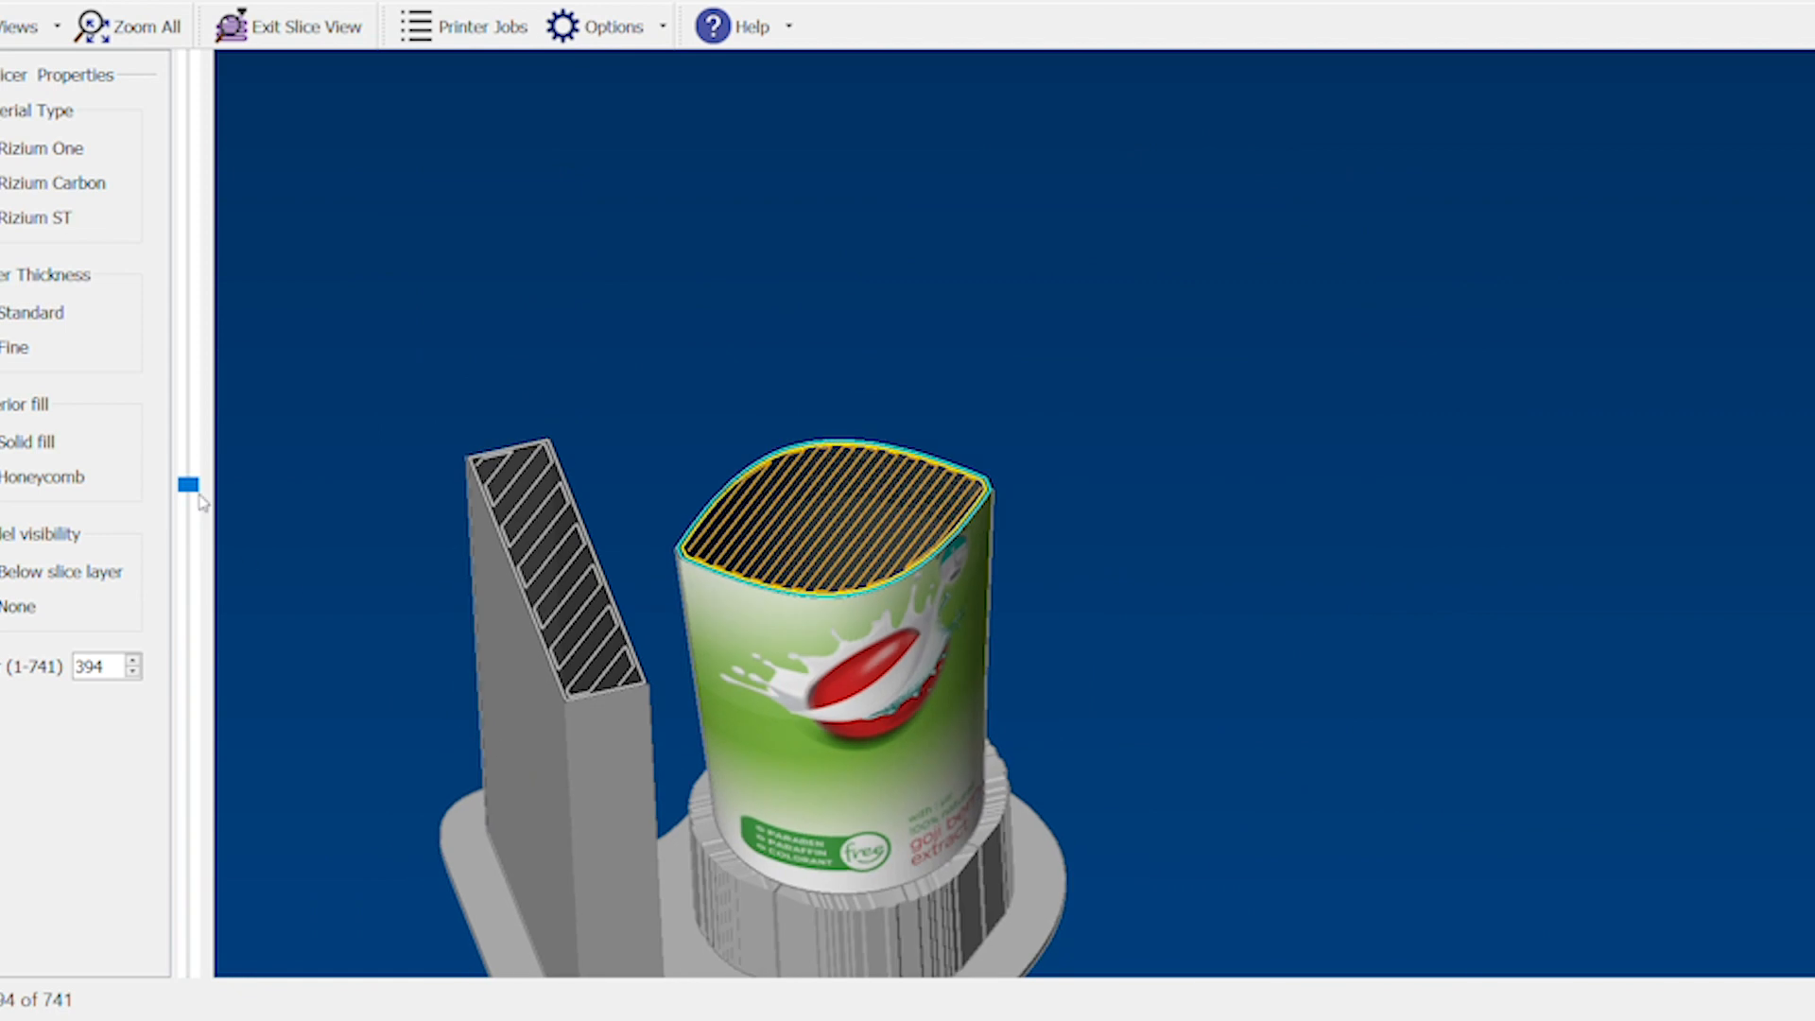
# - View the sliced bottle part at layer 394 of 741 to inspect its hatched fill
pyautogui.click(291, 26)
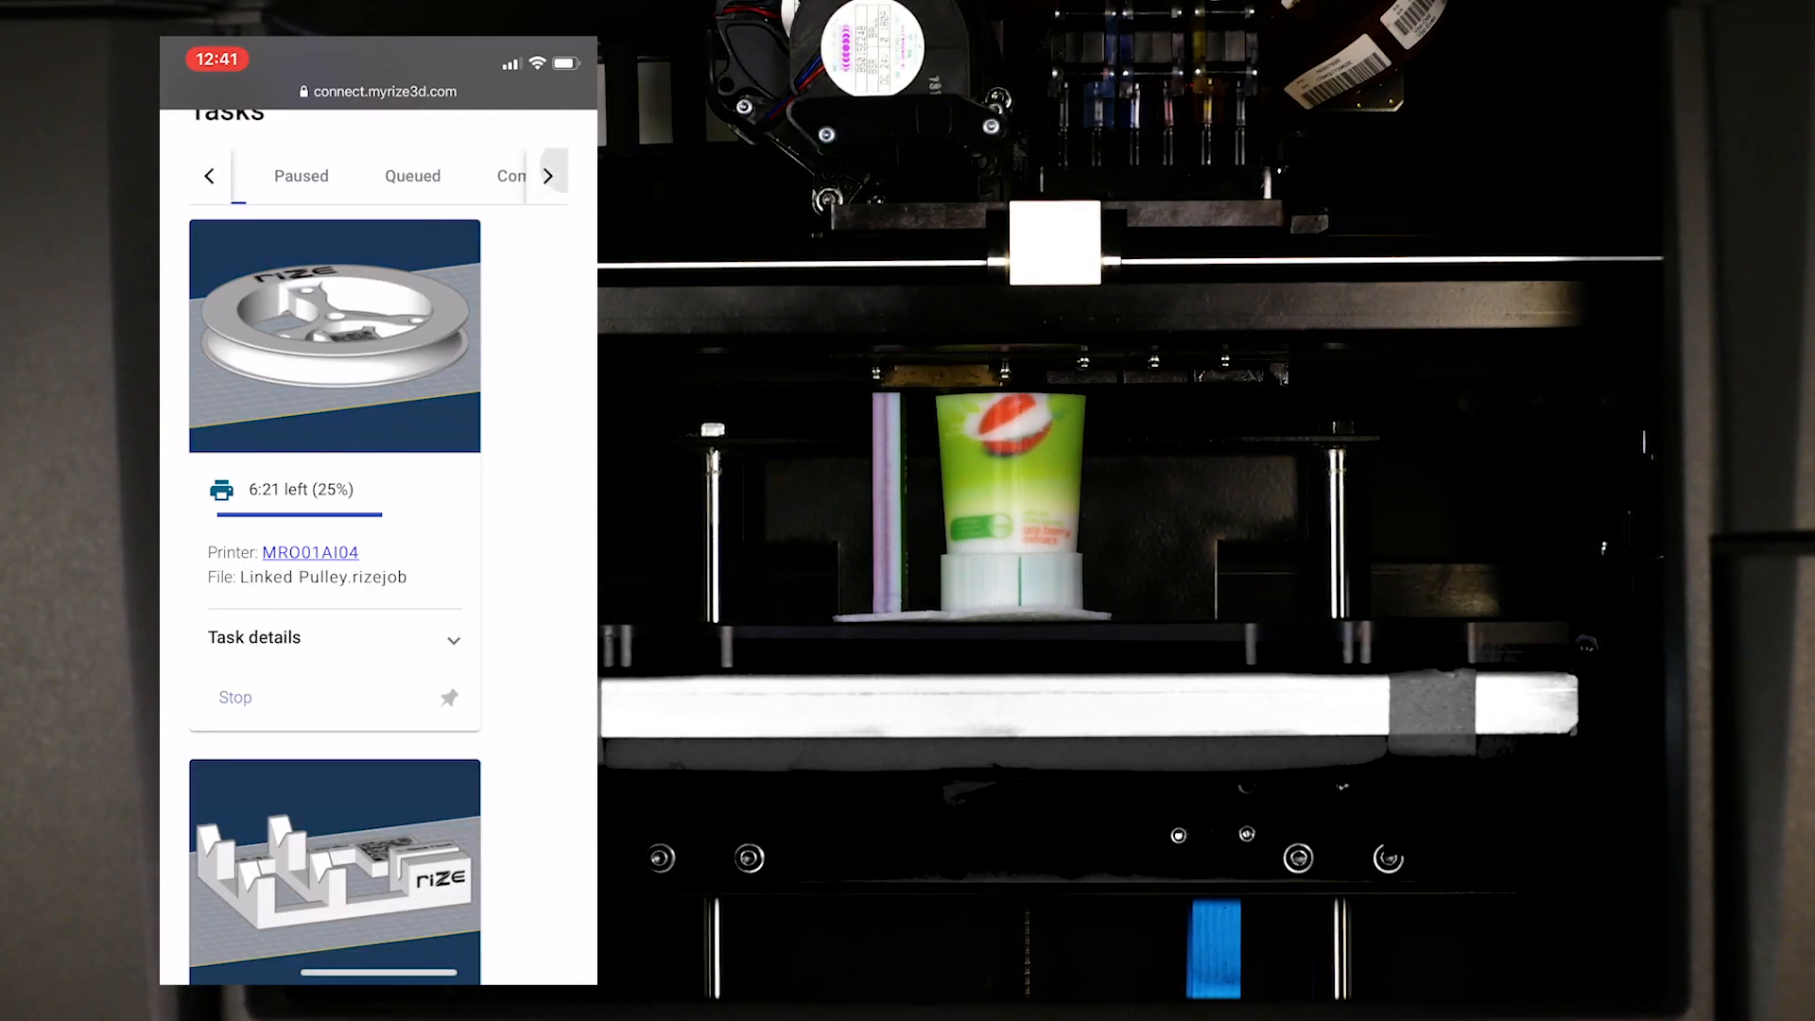
# - Switch to the Completed tab listing Bioten_Alive Round.rizejob as completed
pyautogui.click(438, 175)
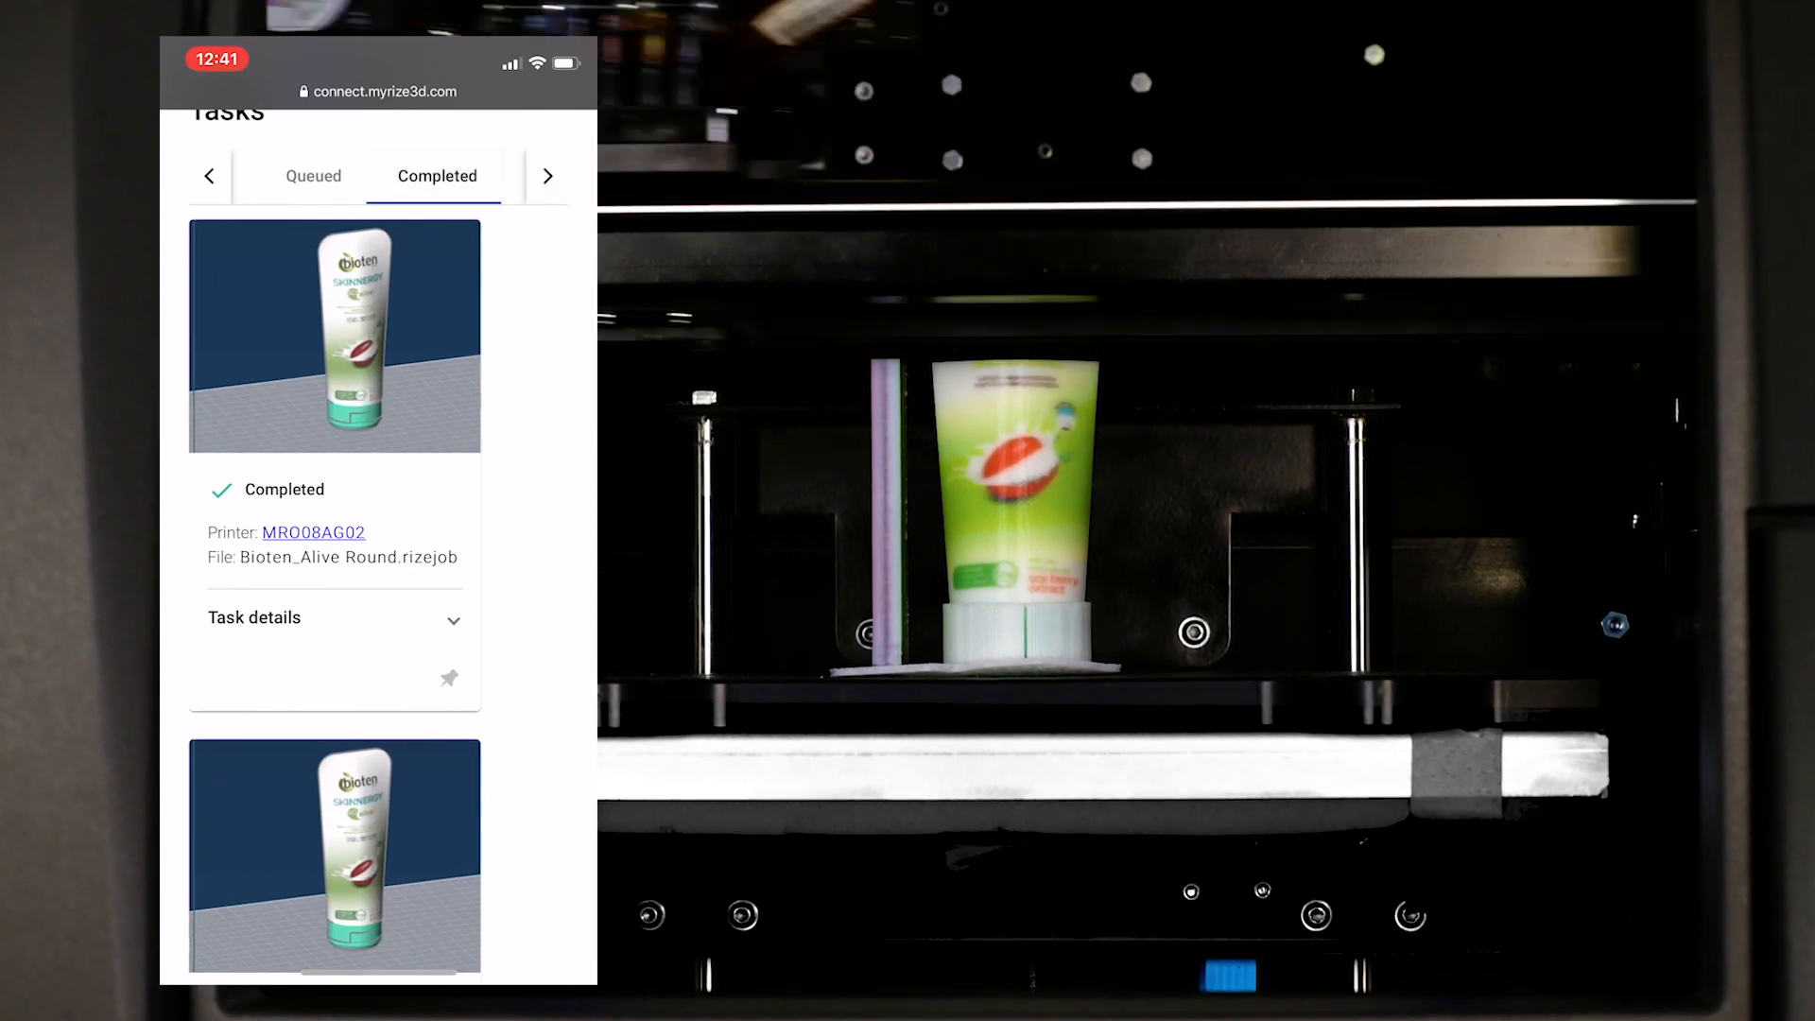